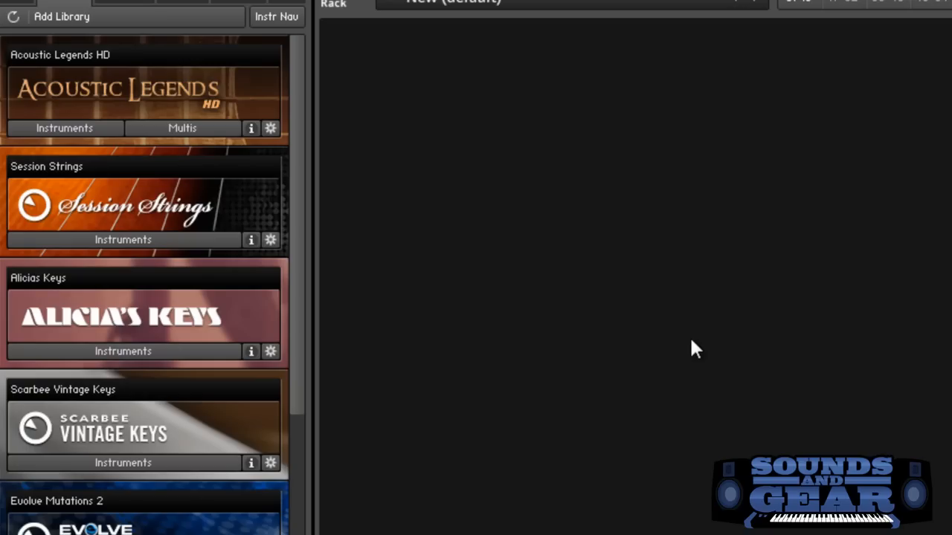
mouse_move(203, 181)
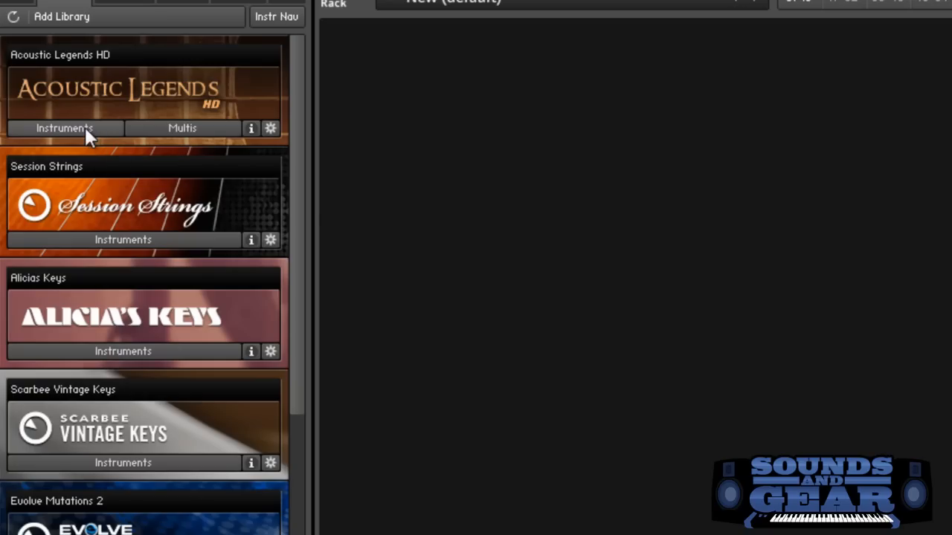
mouse_move(126, 181)
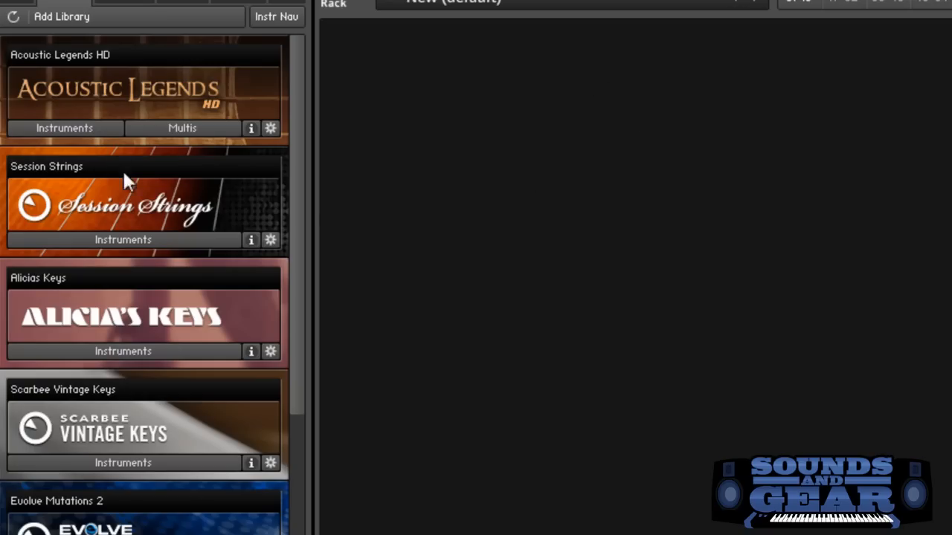
mouse_move(607, 342)
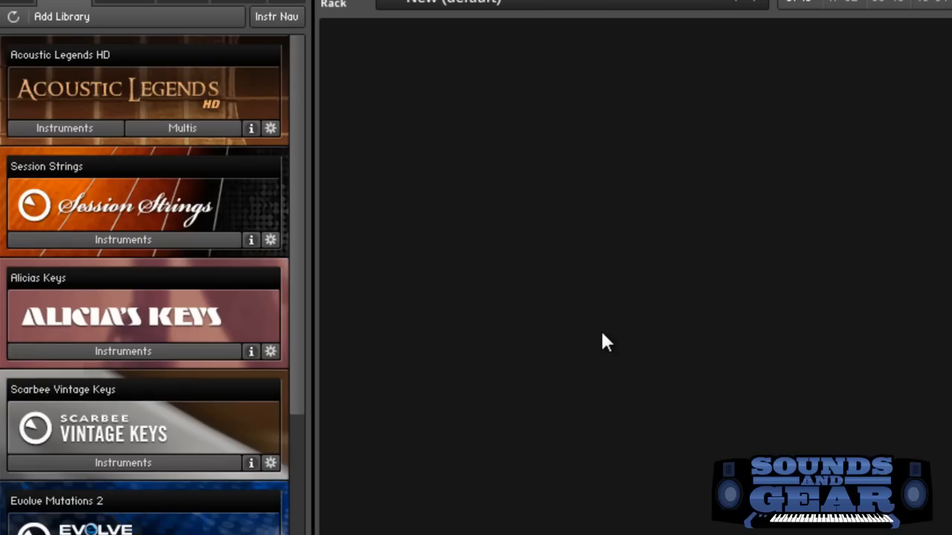
mouse_move(513, 321)
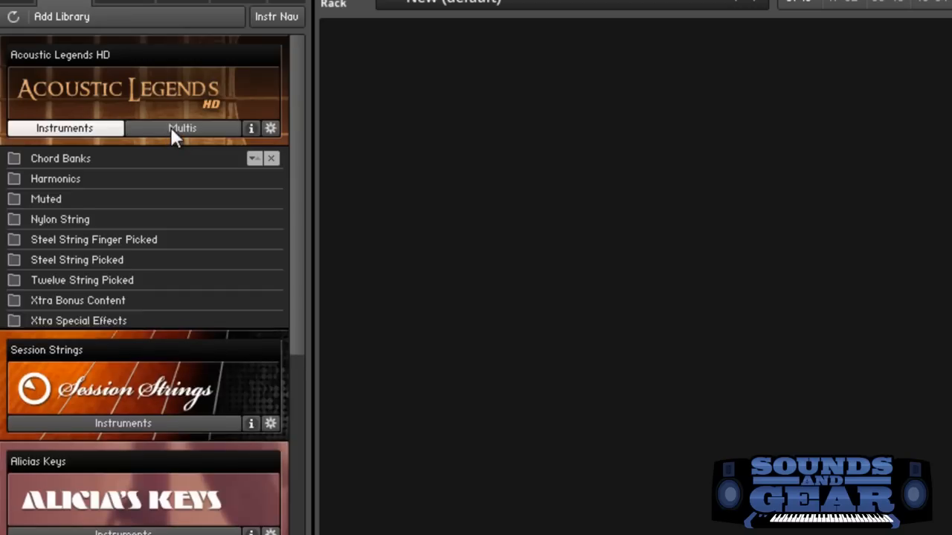
Load the Double Wide Nylon multi from the Acoustic Legends HD Multis list.
left_click(182, 128)
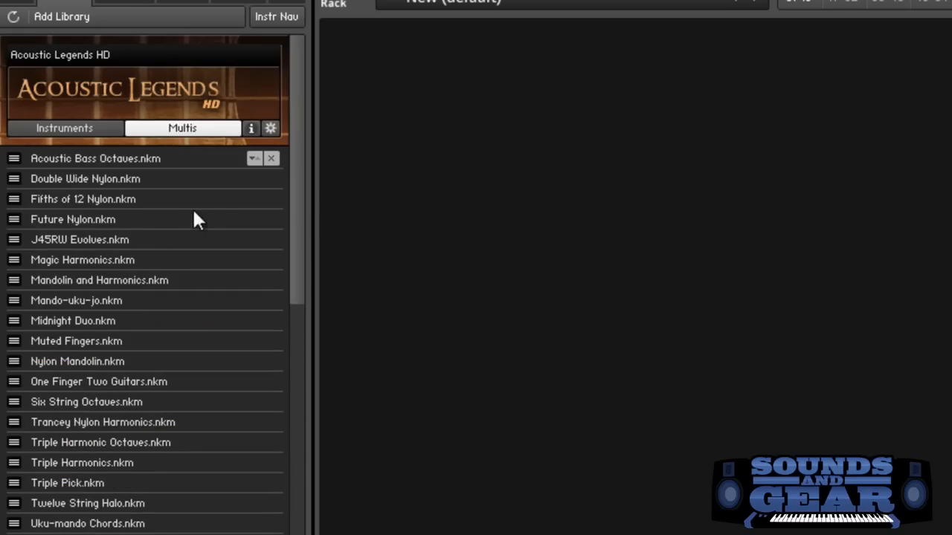
mouse_move(58, 185)
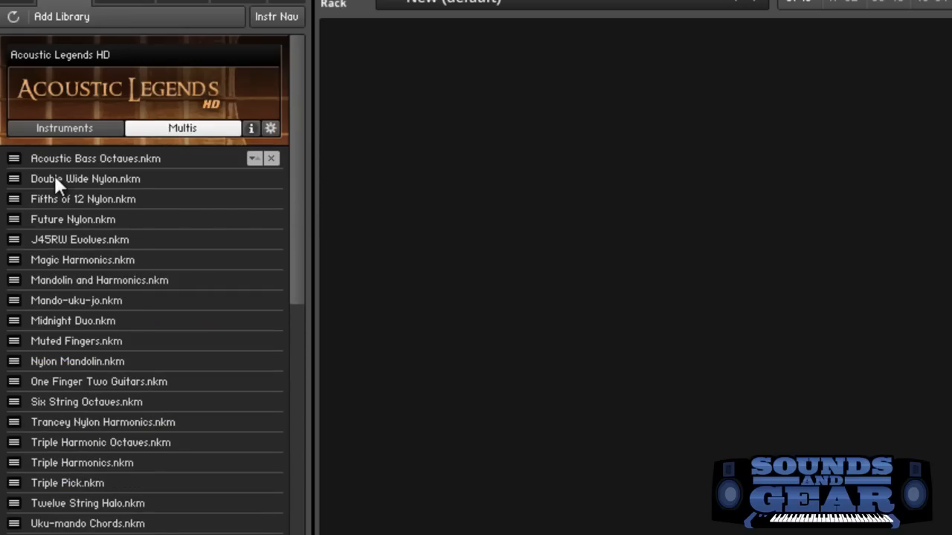
double_click(85, 178)
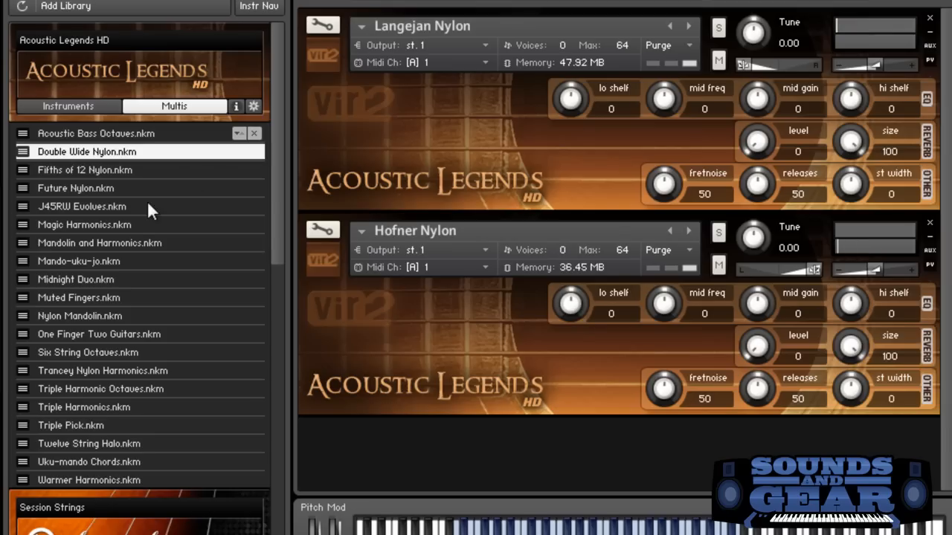
Load the Future Nylon multi, confirming Yes to replace the current multi.
double_click(76, 187)
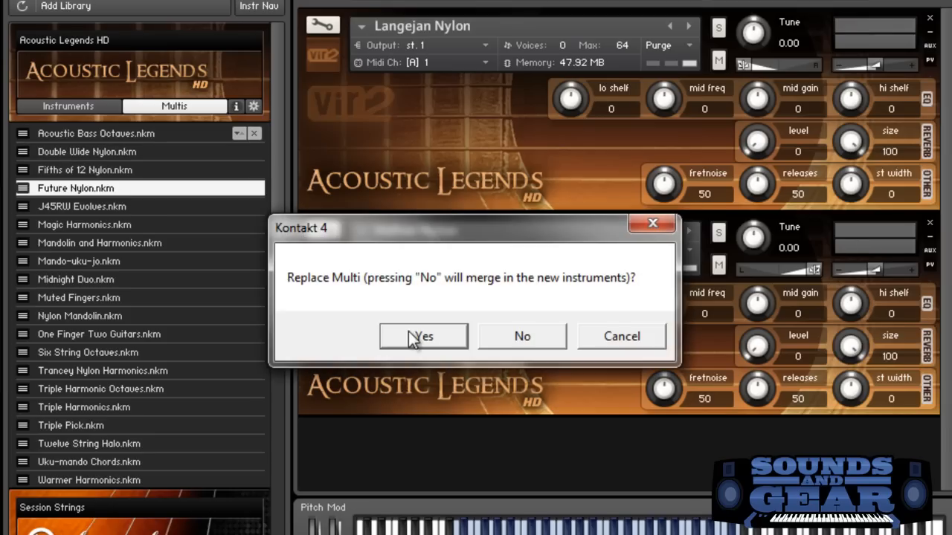
left_click(422, 336)
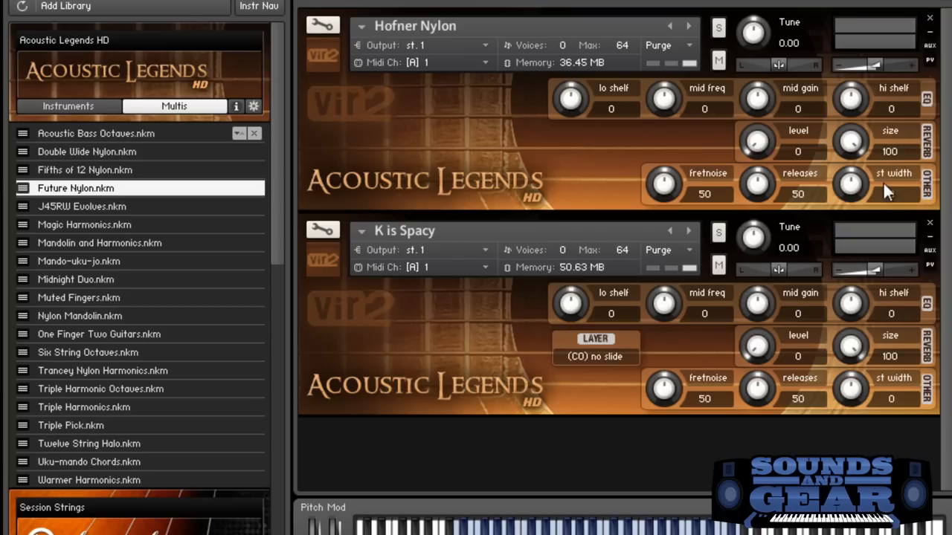
mouse_move(841, 208)
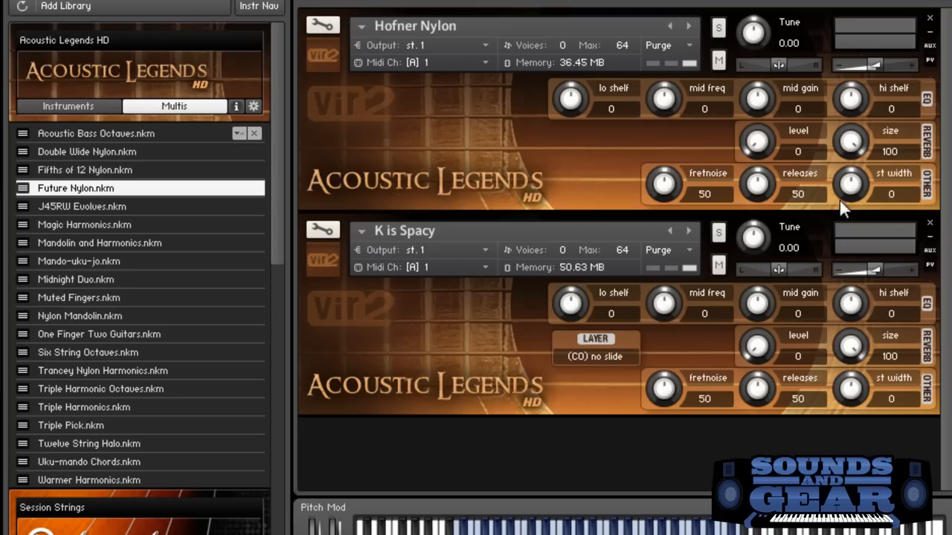
mouse_move(461, 190)
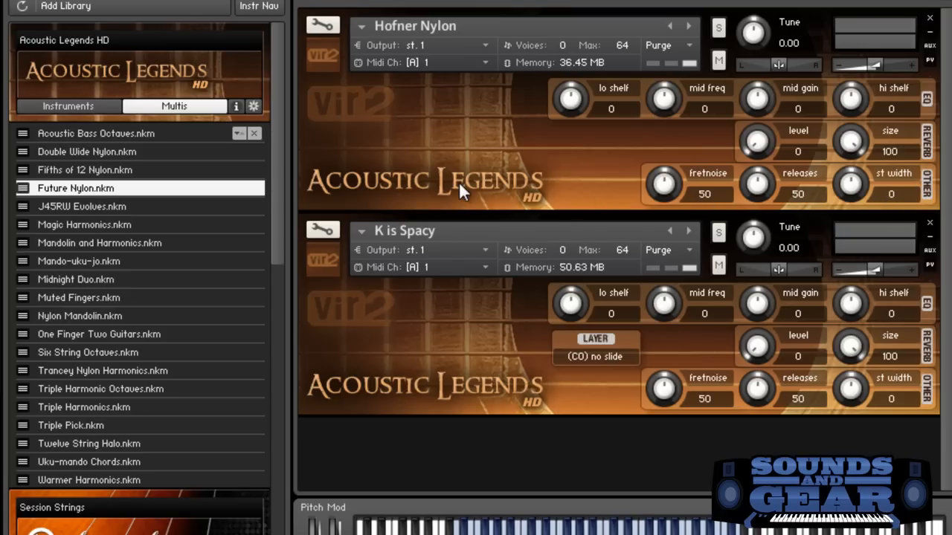
mouse_move(430, 158)
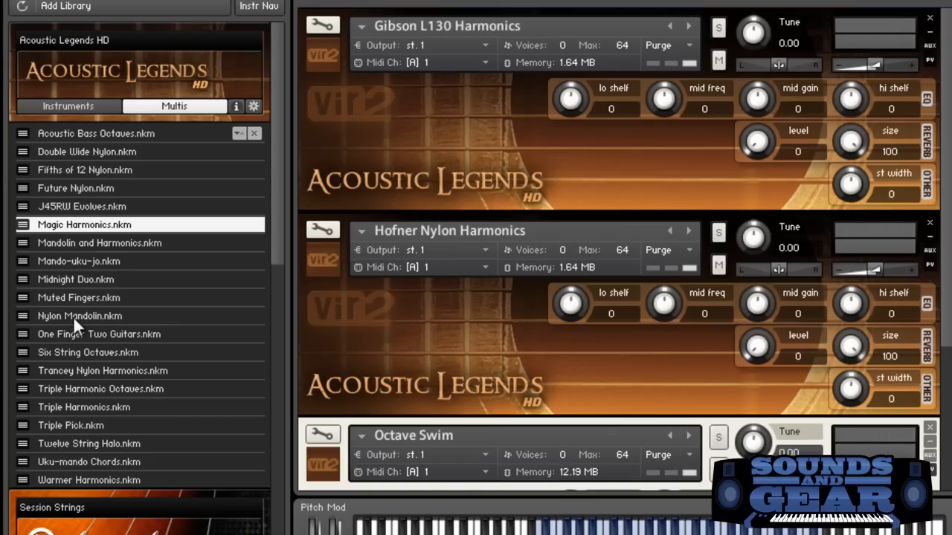
mouse_move(81, 342)
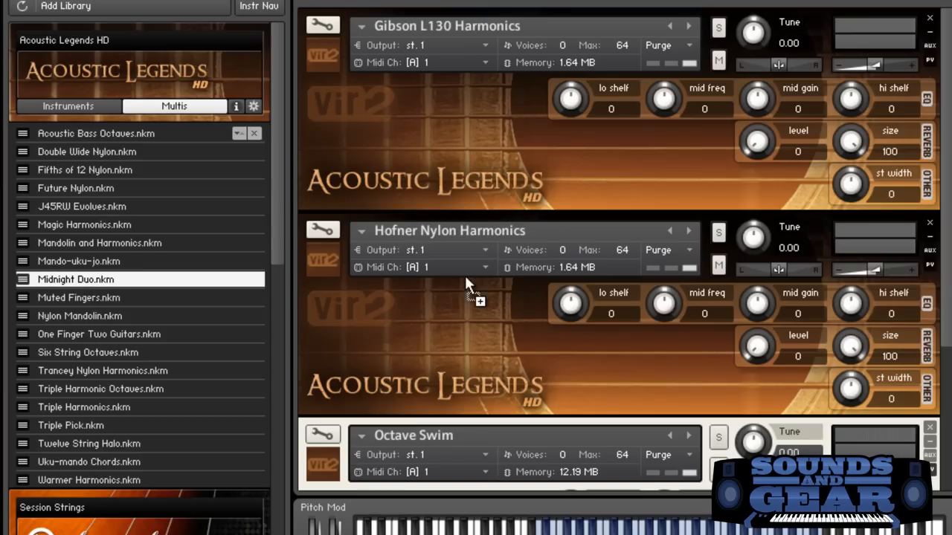
Load the Midnight Duo multi into the rack.
double_click(76, 280)
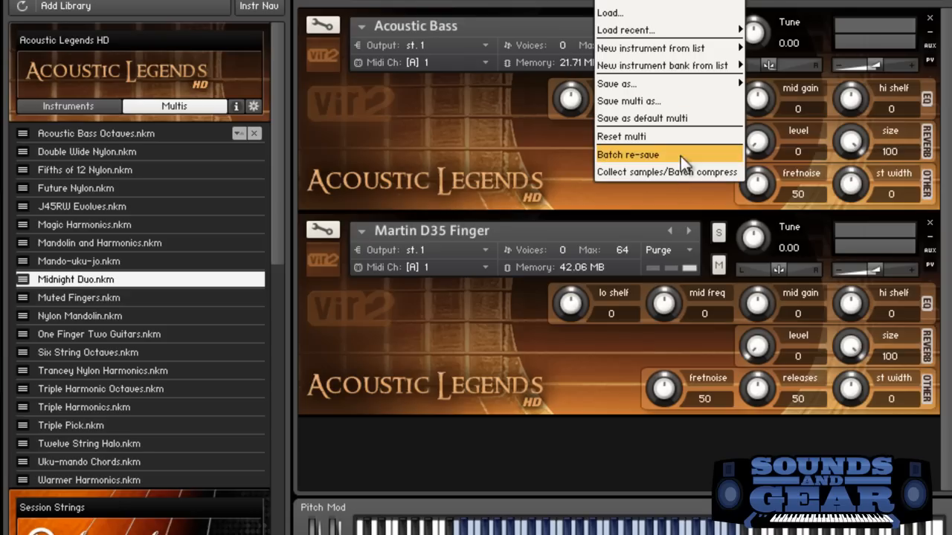
mouse_move(669, 12)
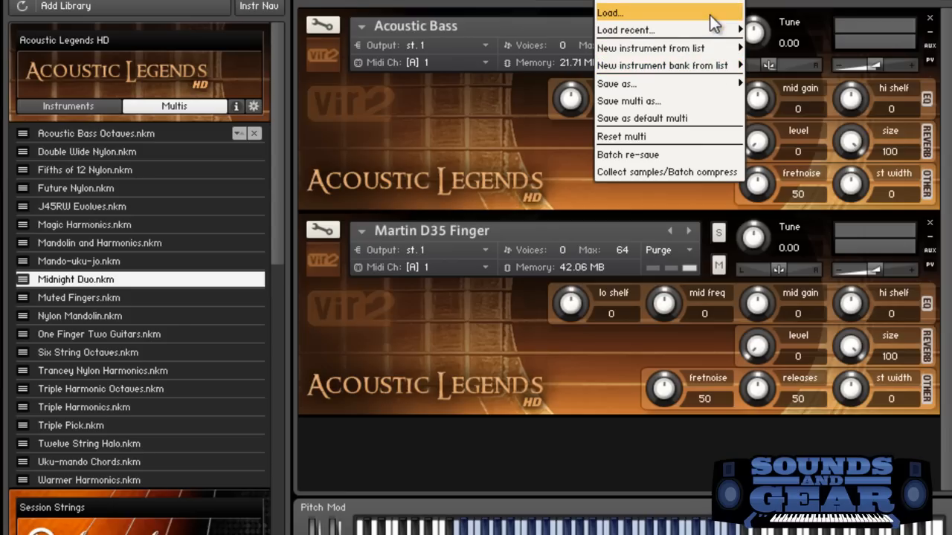
mouse_move(657, 119)
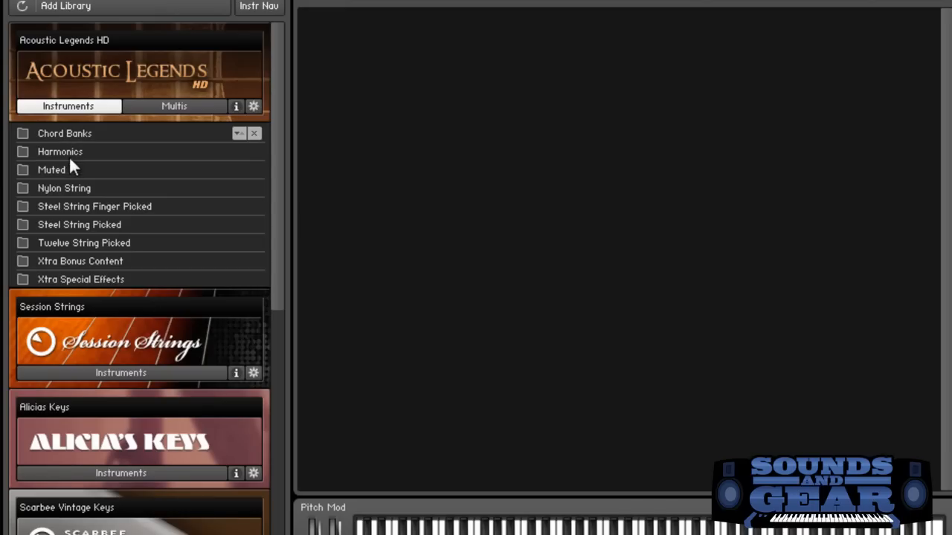
mouse_move(101, 223)
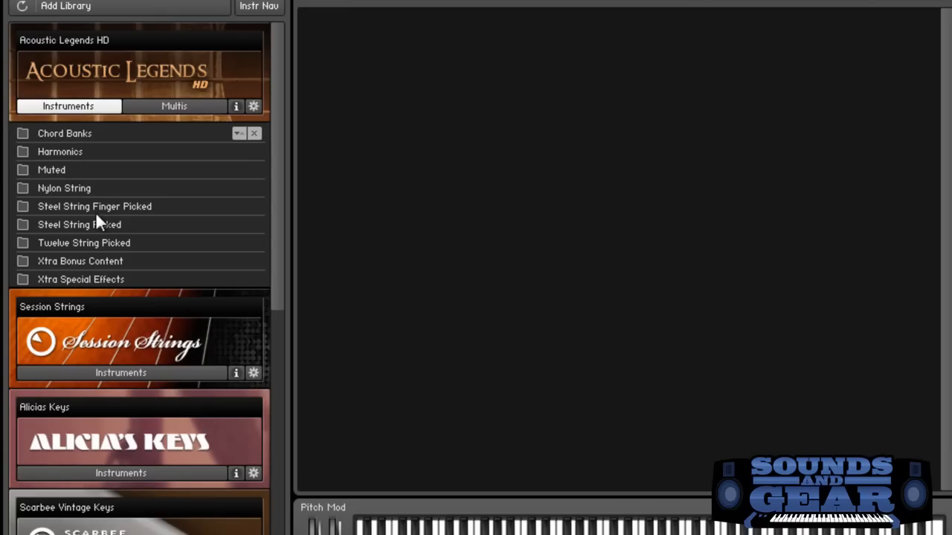
mouse_move(73, 241)
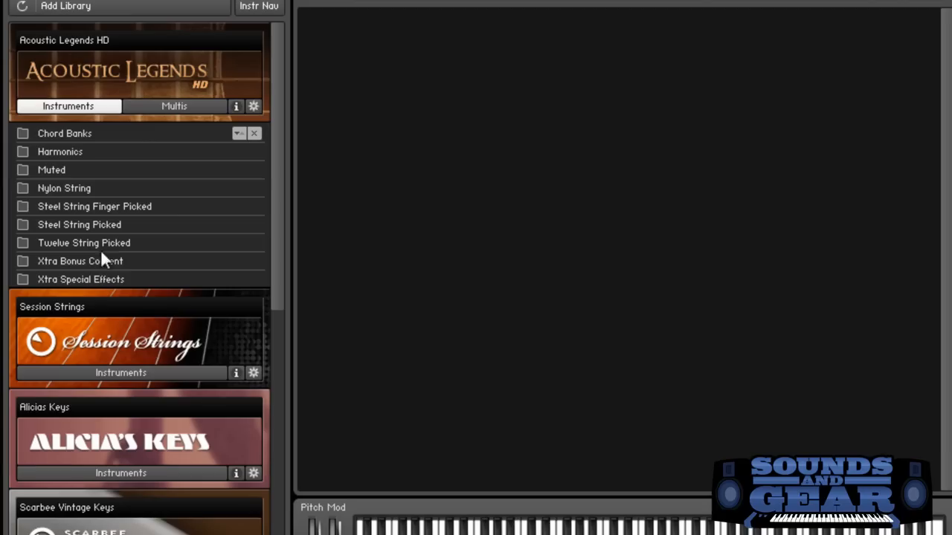
mouse_move(91, 295)
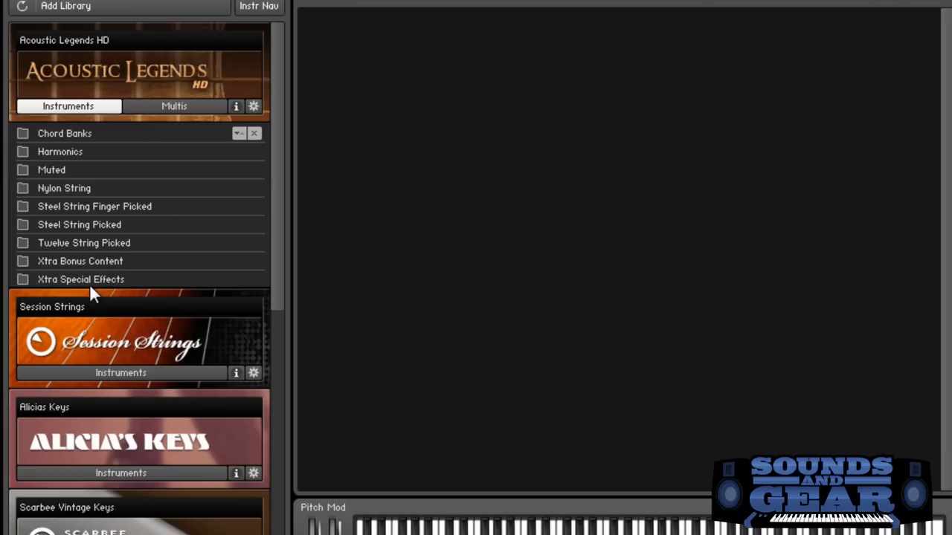
Load the Six Str Chords KSW instrument from the Chord Banks folder.
double_click(66, 134)
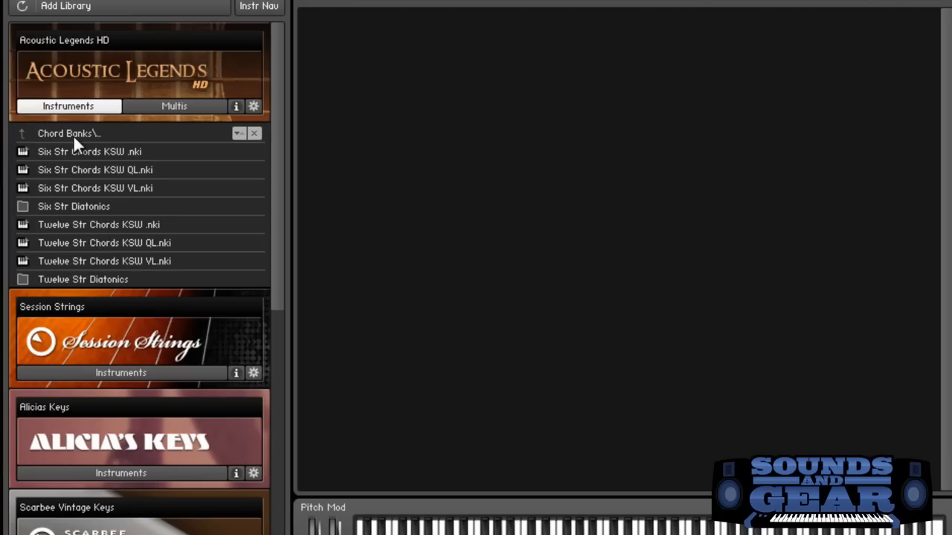
double_click(89, 152)
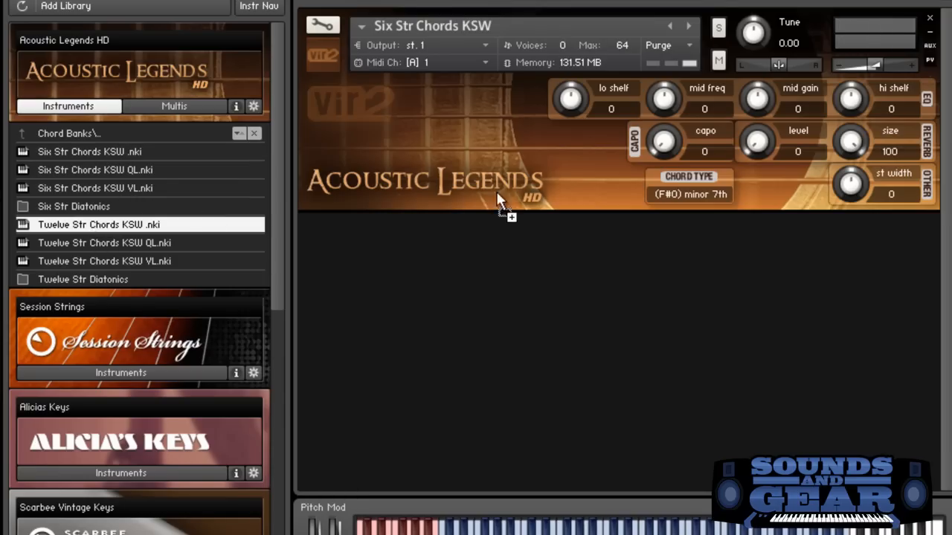
Load Twelve Str Chords KSW, then the Six Str Diatonic A# instrument.
double_click(99, 223)
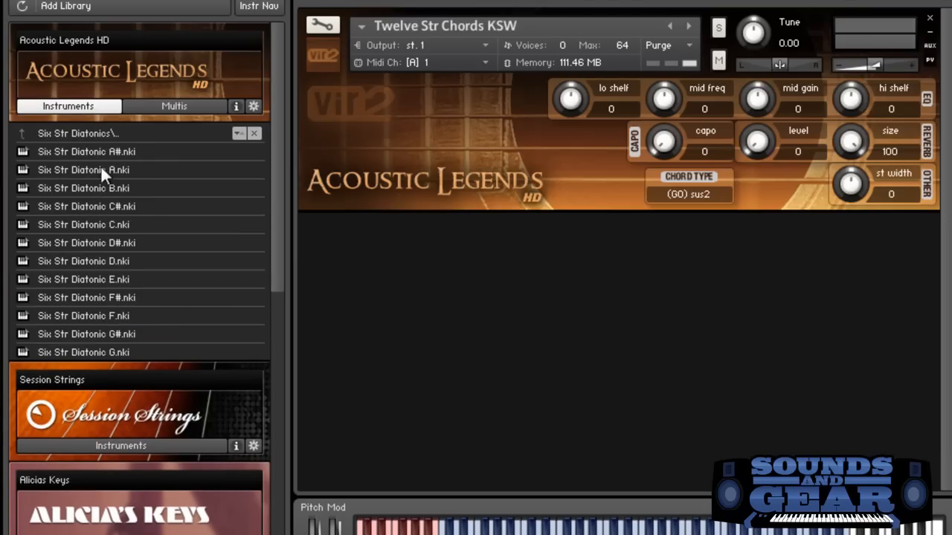
double_click(86, 152)
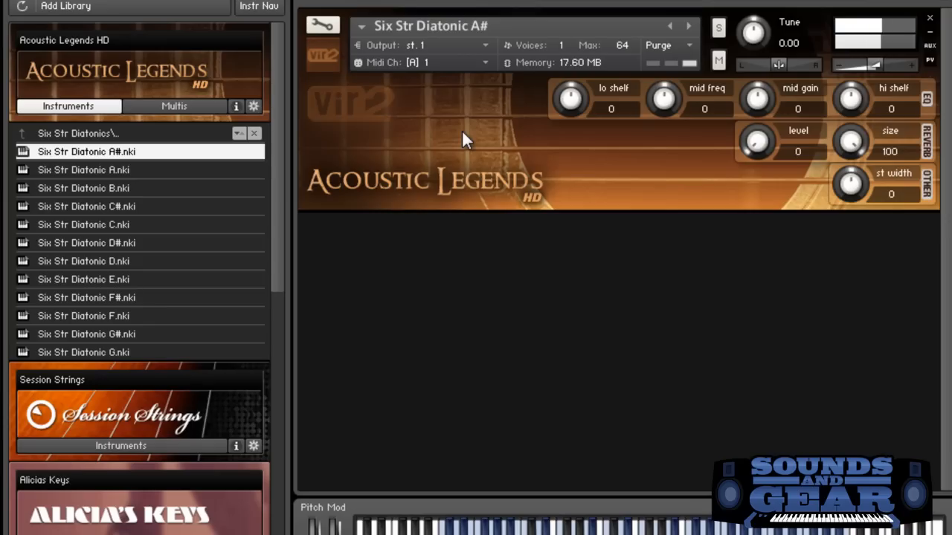
mouse_move(146, 131)
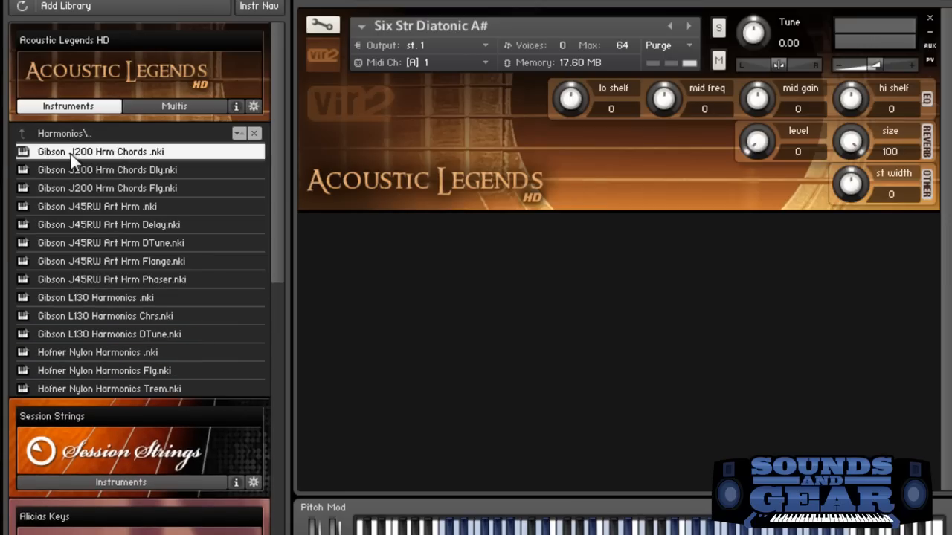
Load Gibson J200 Hrm Chords, then Gibson J45RW Art Hrm from the Harmonics folder.
double_click(101, 152)
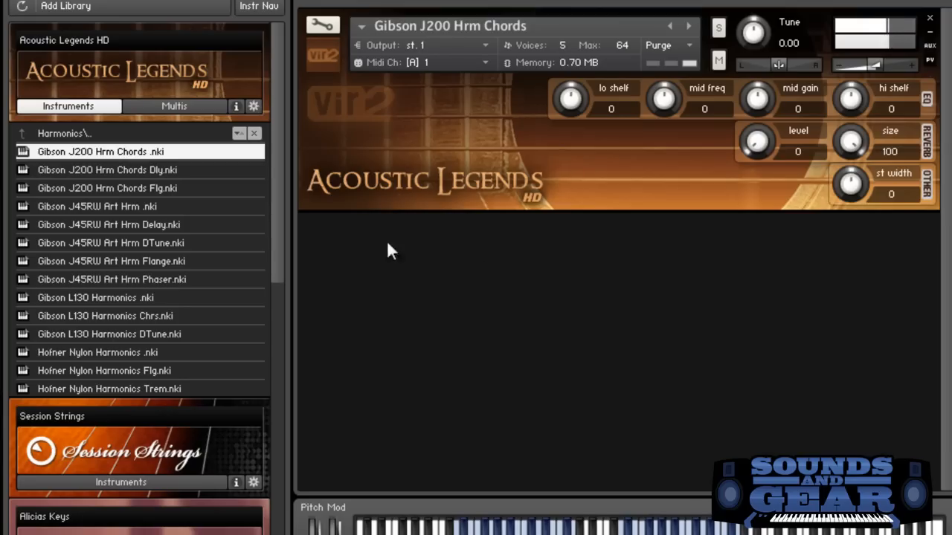
double_click(98, 205)
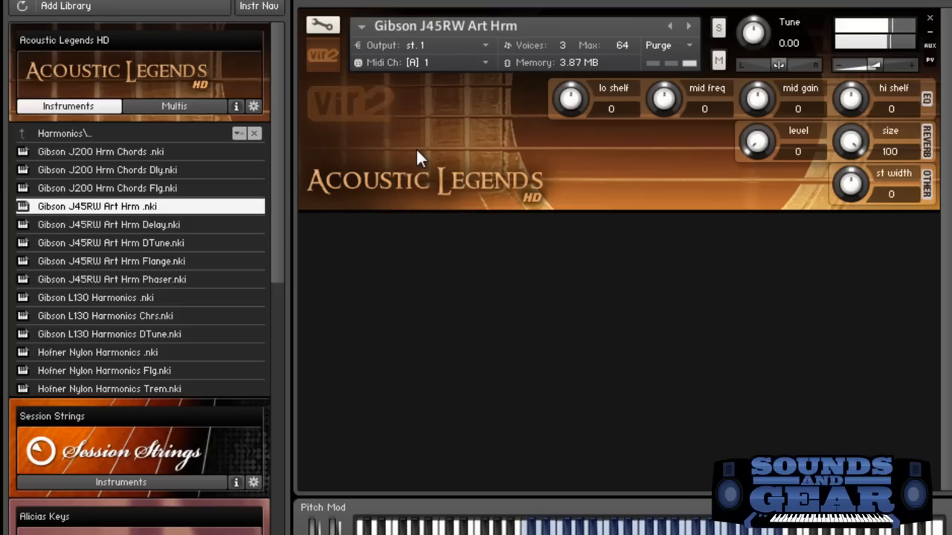
mouse_move(268, 251)
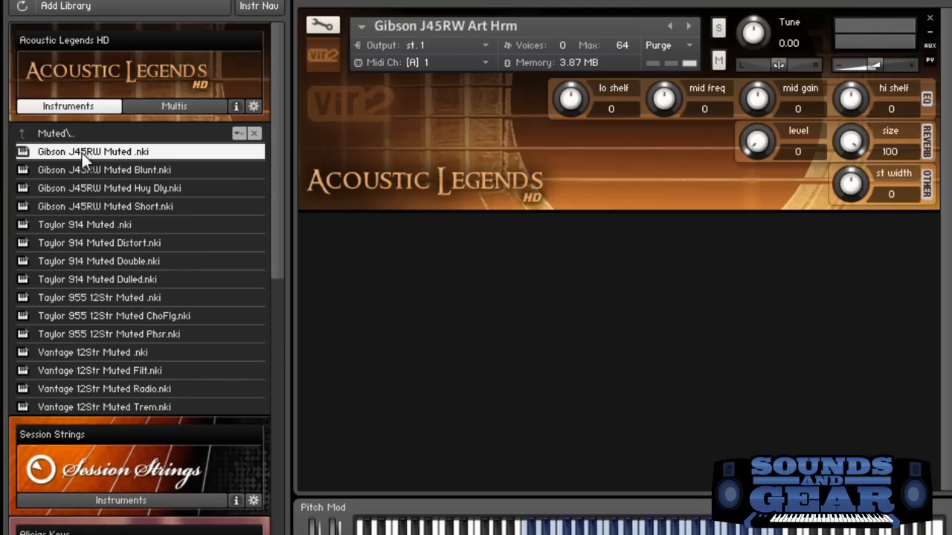
Load the Taylor 914 Muted Distort instrument from the Muted folder.
double_click(92, 152)
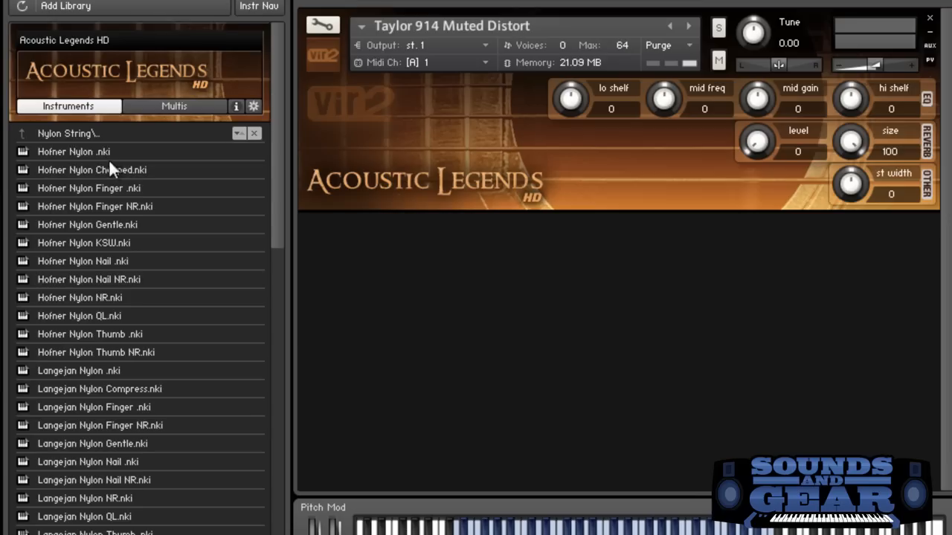
Load Hofner Nylon, then the Langejan Nylon variations, ending on Langejan Nylon Compress.
double_click(75, 151)
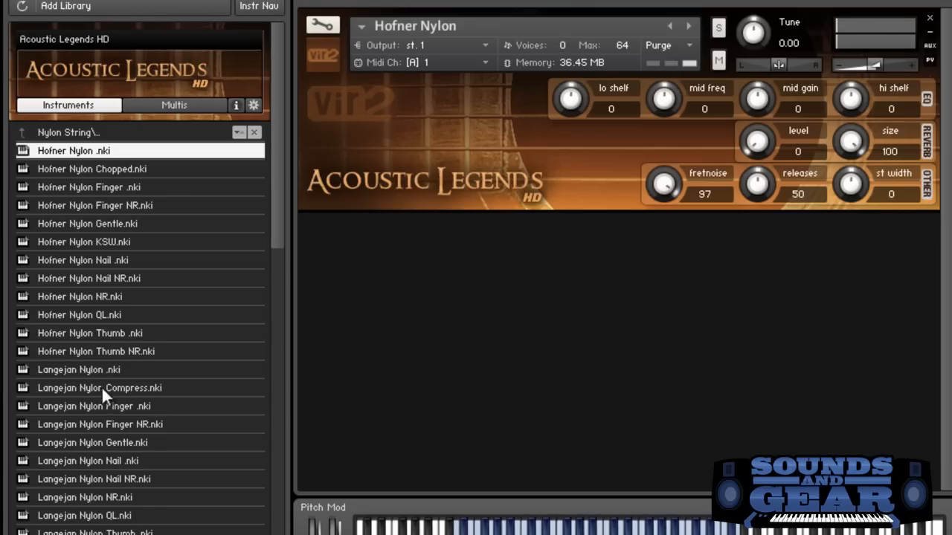
mouse_move(113, 315)
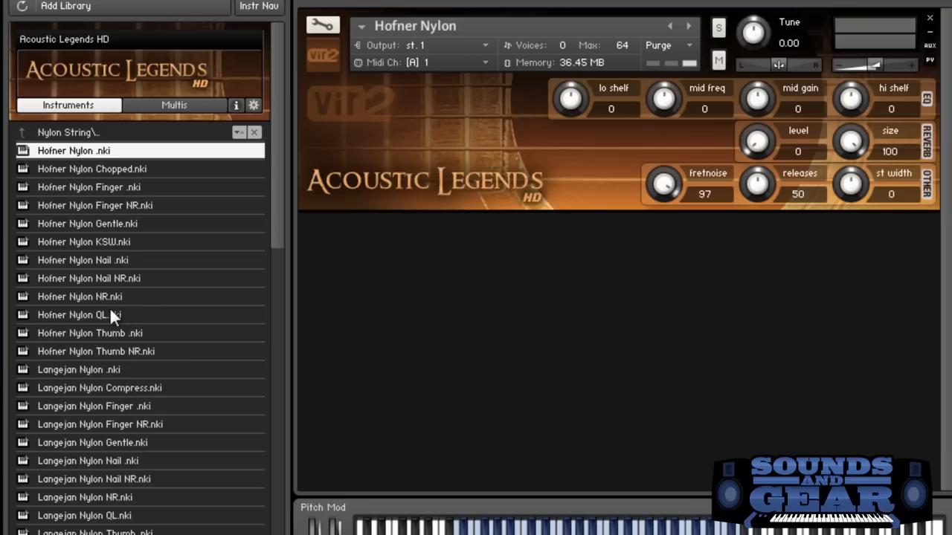
double_click(93, 405)
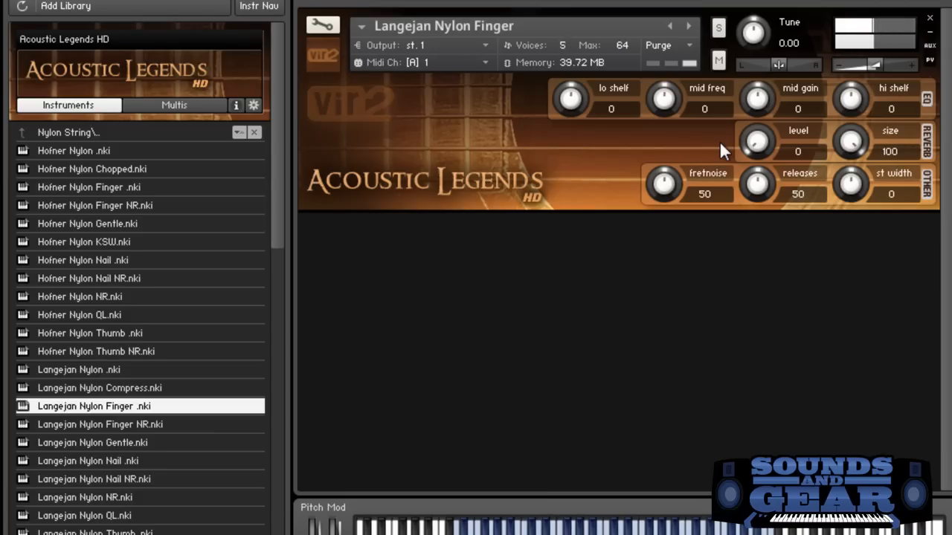
scroll("down", 3)
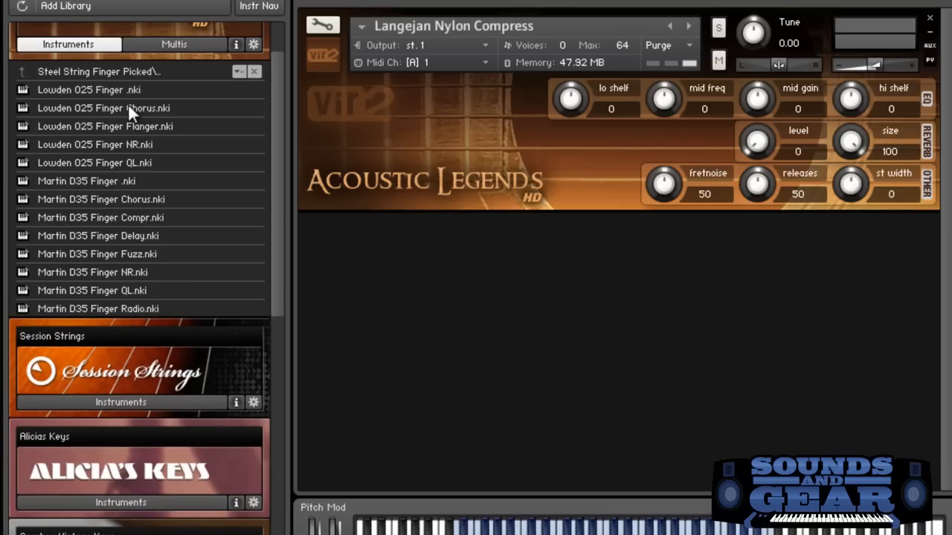
Load Lowden 025 Finger, Martin D35 Finger Delay, then Martin D35 Finger.
double_click(89, 89)
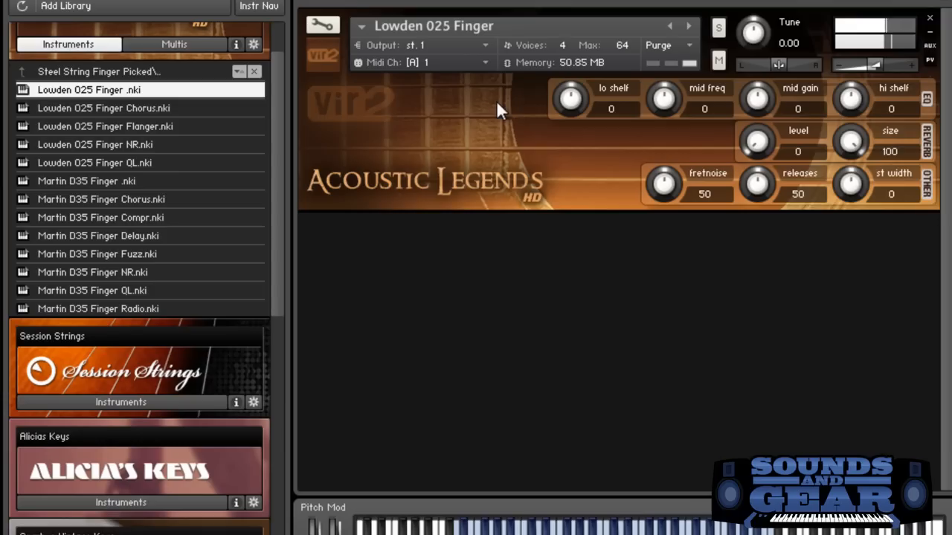
double_click(104, 107)
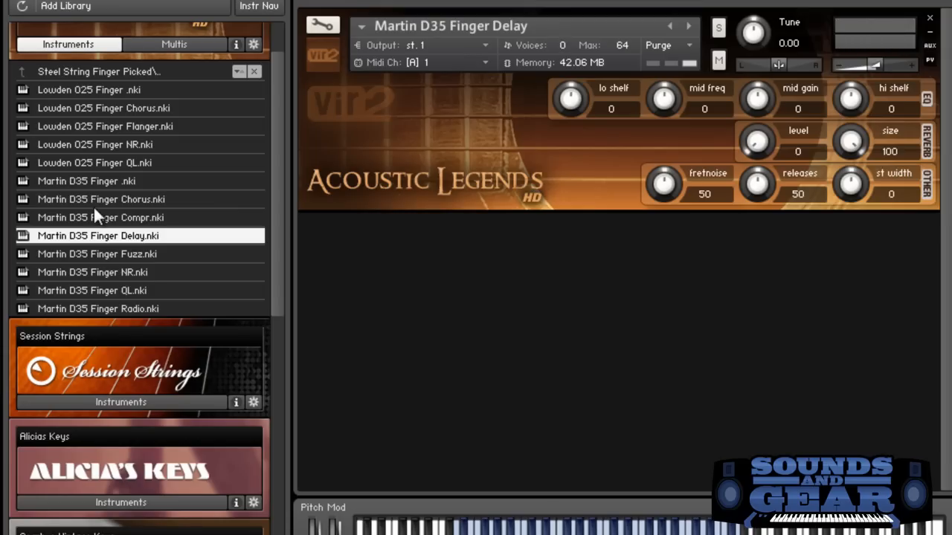
double_click(86, 182)
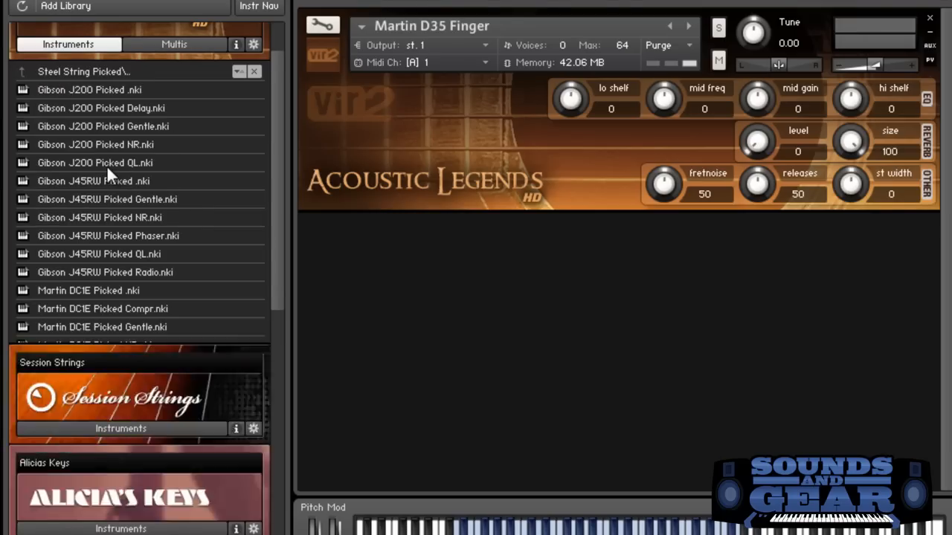
Load Gibson J200 Picked, Martin DC1E Picked NR, then McPherson MG45 Picked Gentle.
double_click(89, 89)
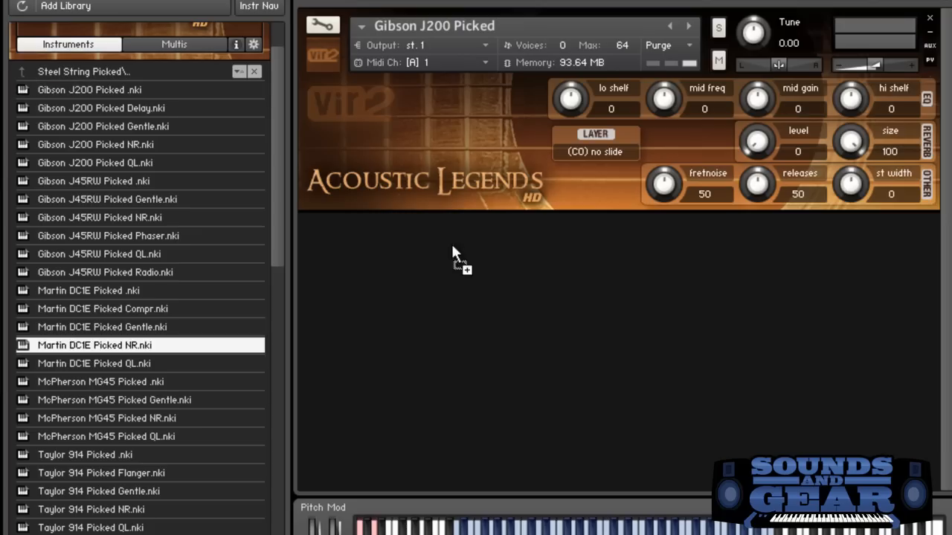
double_click(95, 345)
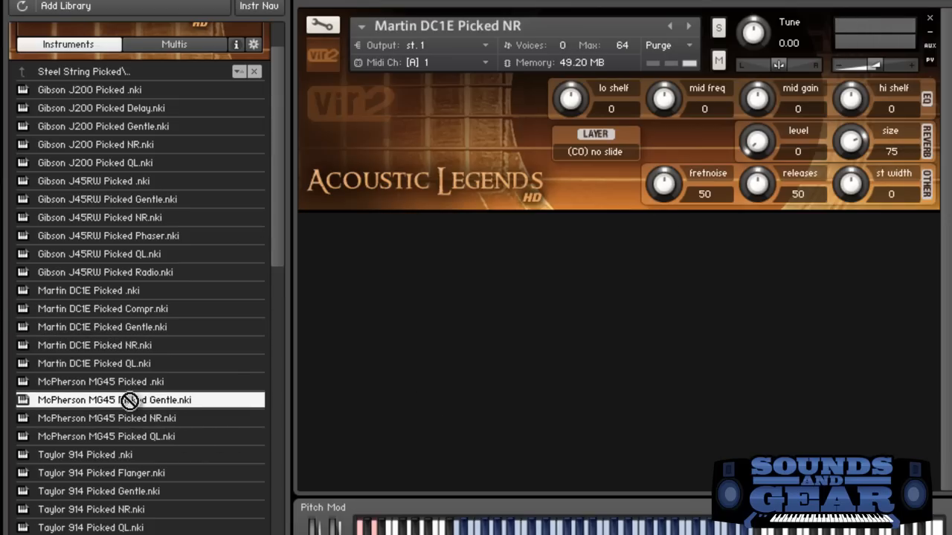
double_click(115, 400)
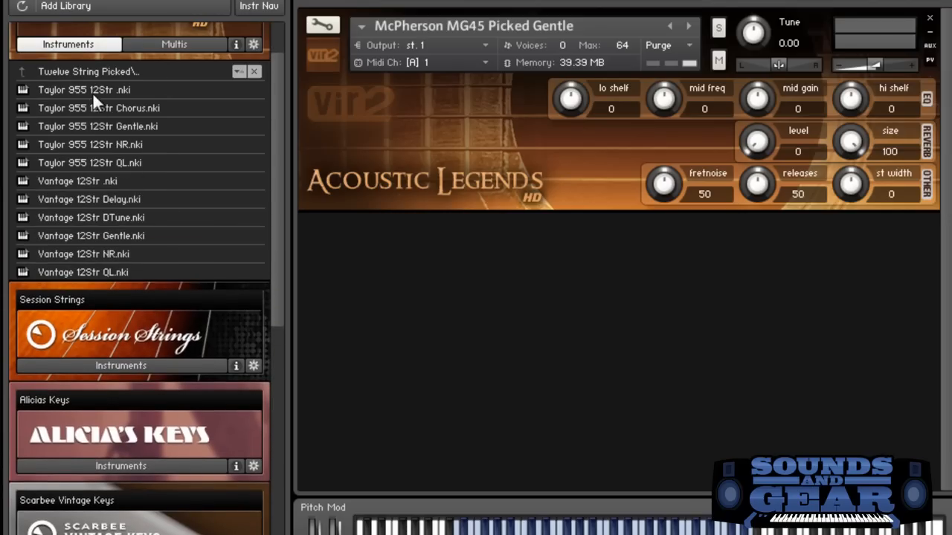
Load the Vantage 12Str Delay twelve-string instrument into the rack.
double_click(84, 89)
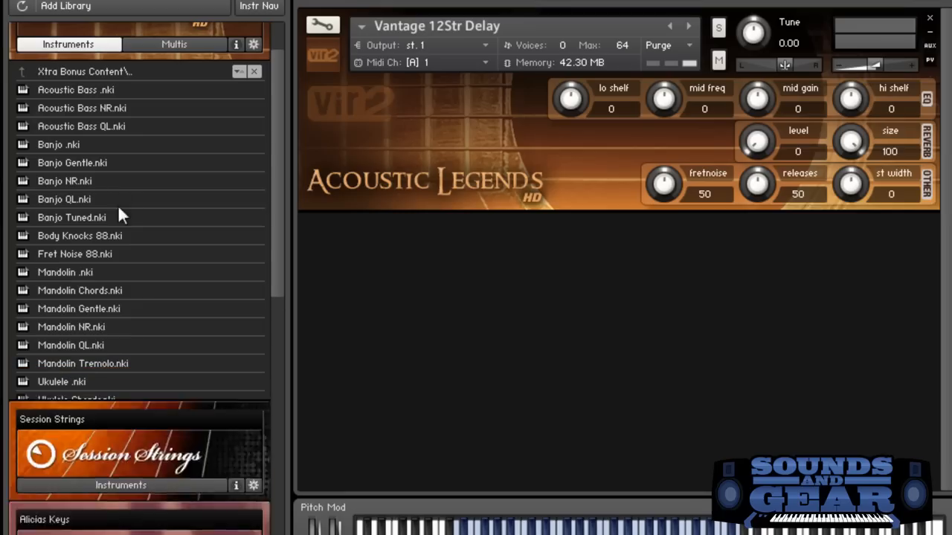
Enter the Xtra Special Effects folder to reach the Empty Cathedral Pad instrument.
scroll("down", 3)
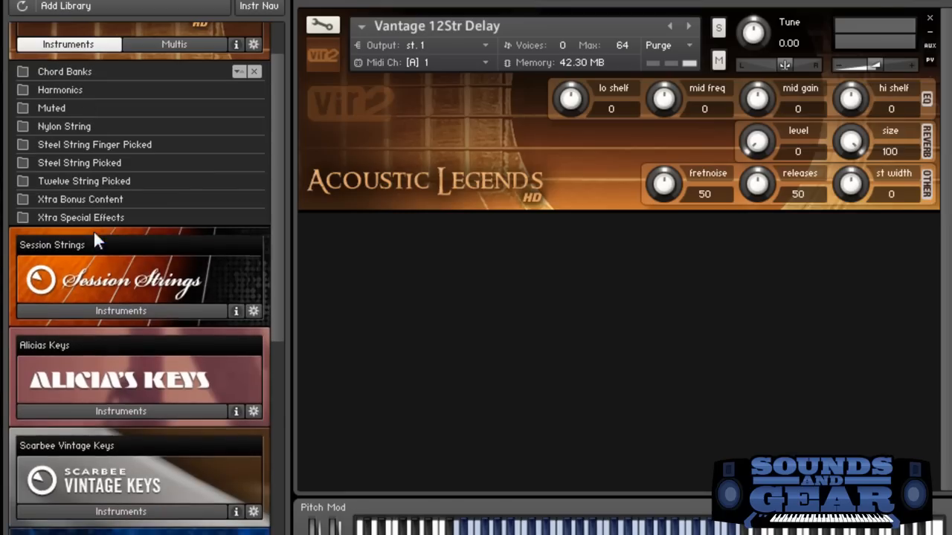
double_click(90, 217)
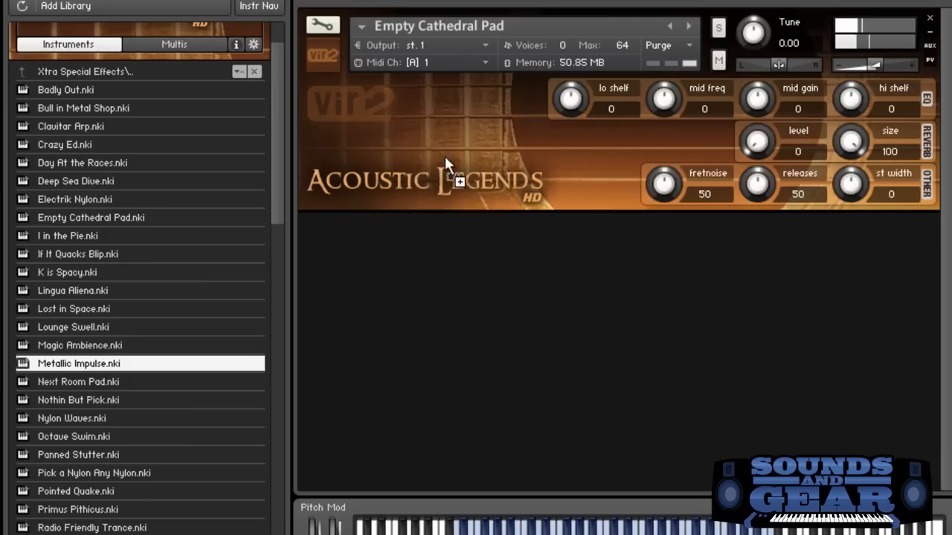
Audition Radio Friendly Trance, then load Bull in Metal Shop into the rack.
double_click(79, 362)
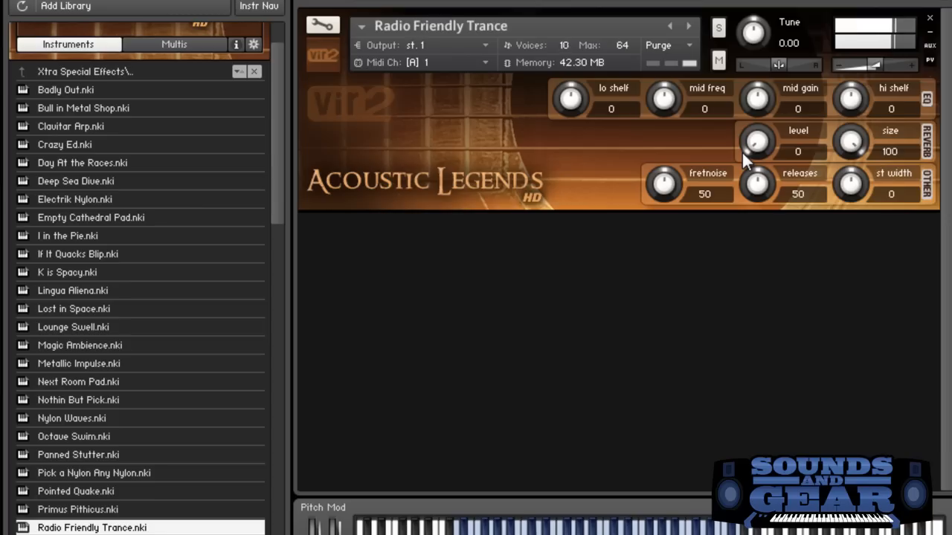
left_click(83, 107)
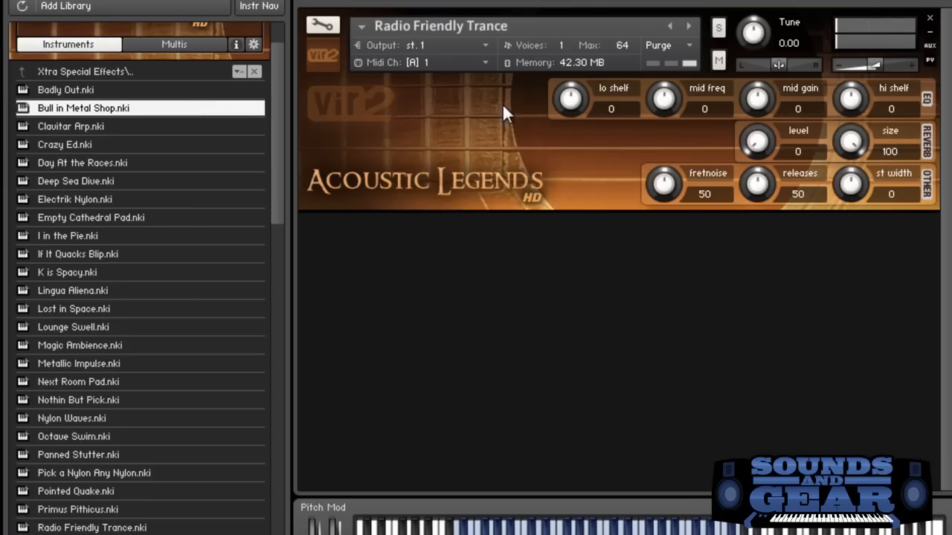
double_click(84, 107)
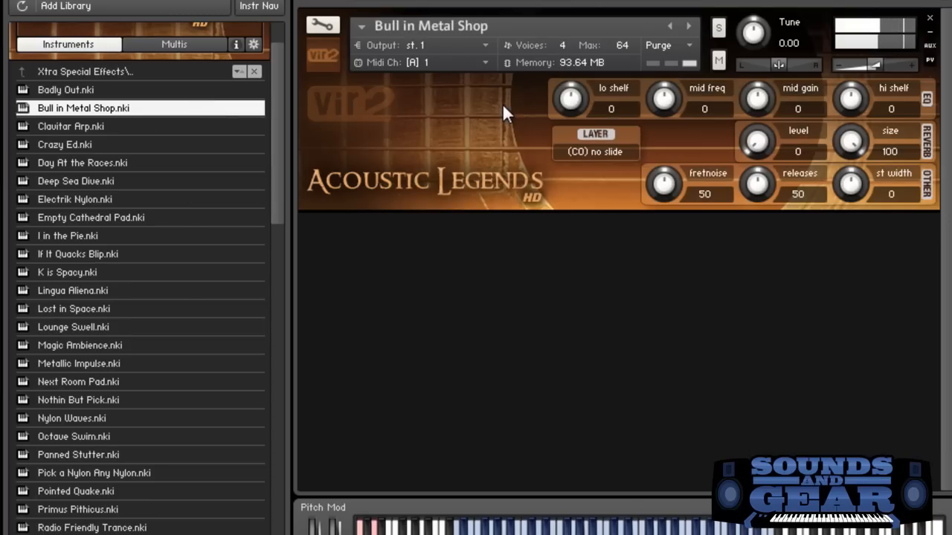